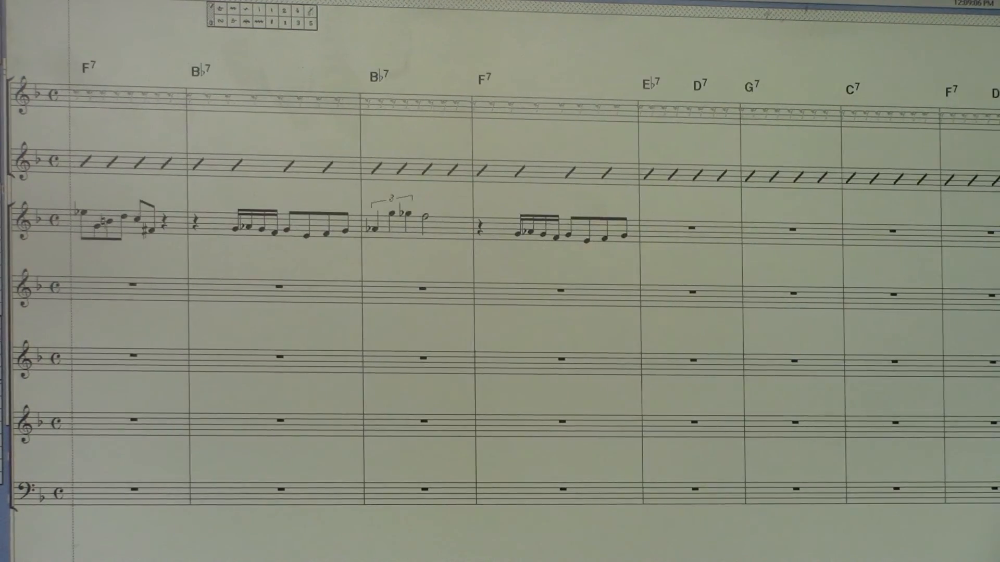
{"action": "scroll", "scroll_direction": "right", "scroll_amount": 3}
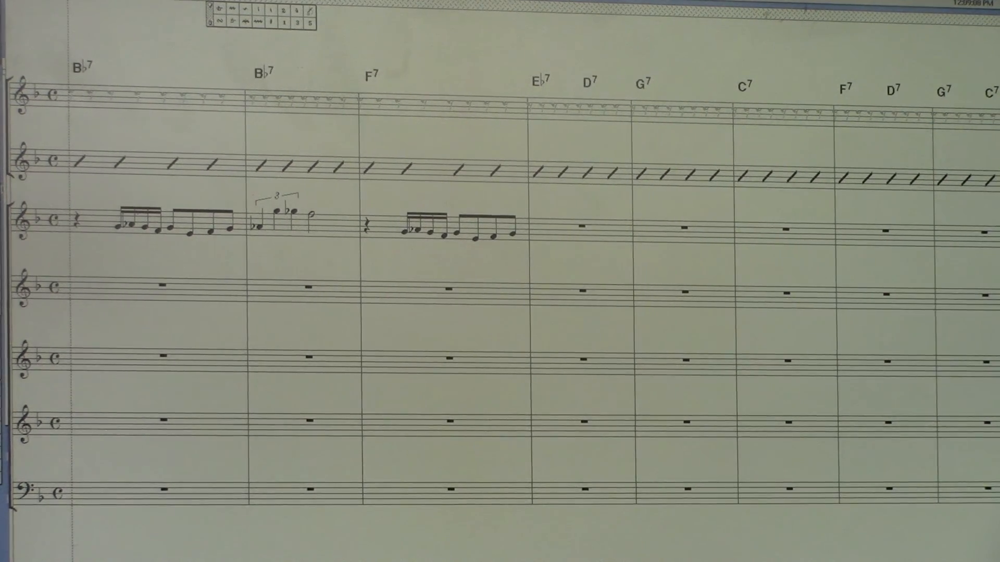